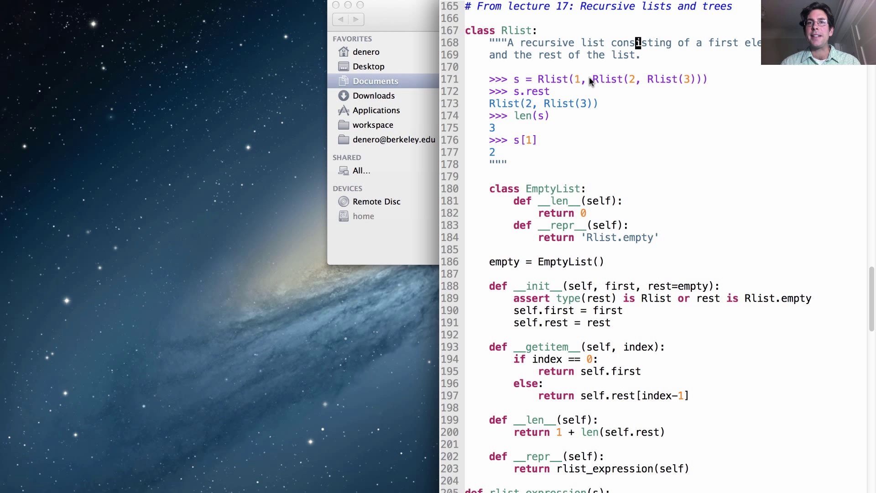
{"action": "mouse_move", "coordinate": [514, 38]}
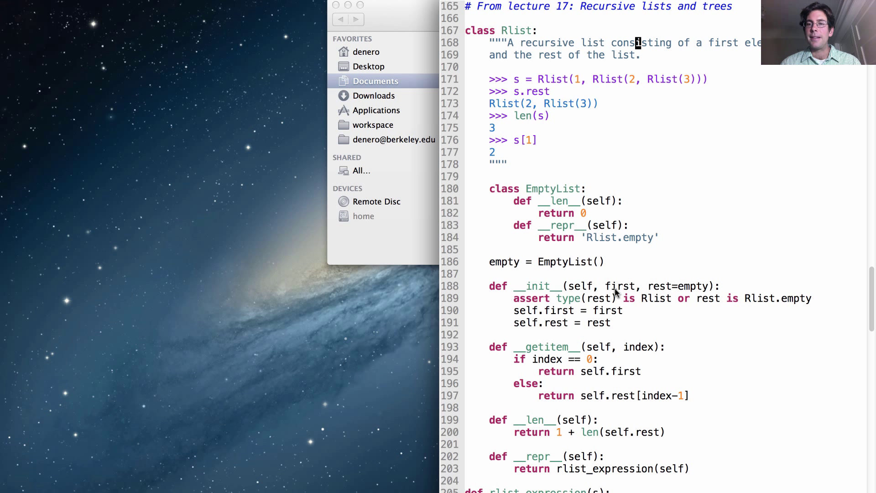
{"action": "mouse_move", "coordinate": [662, 296]}
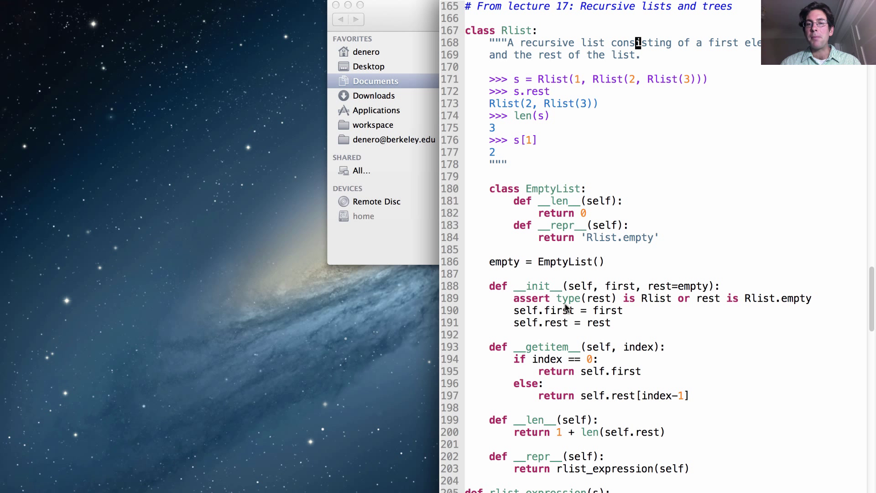
{"action": "mouse_move", "coordinate": [659, 304]}
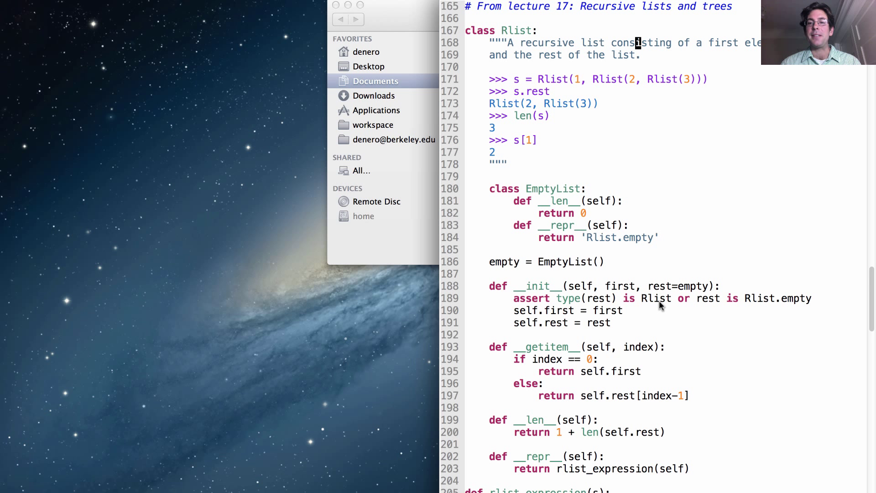
{"action": "mouse_move", "coordinate": [766, 307]}
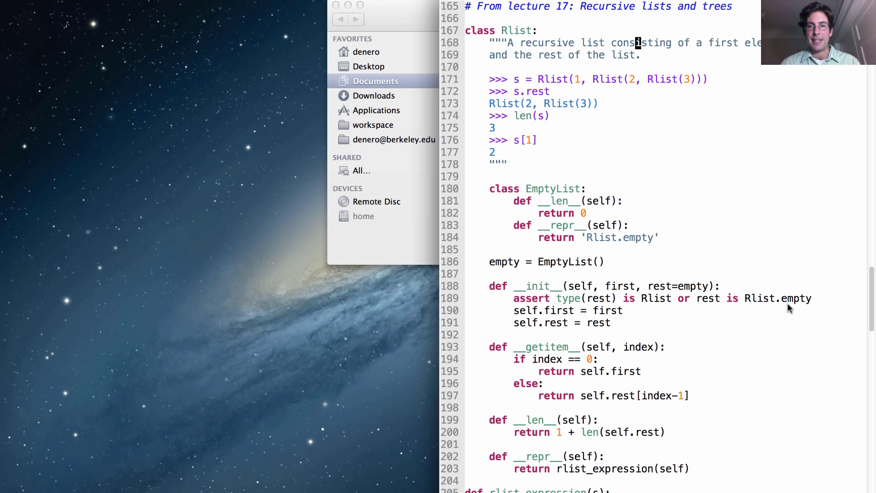
{"action": "mouse_move", "coordinate": [662, 264]}
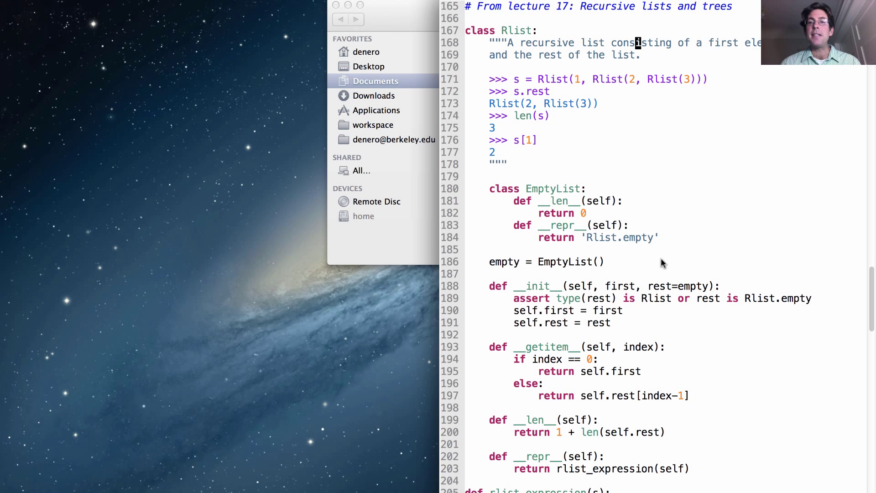
{"action": "mouse_move", "coordinate": [573, 225]}
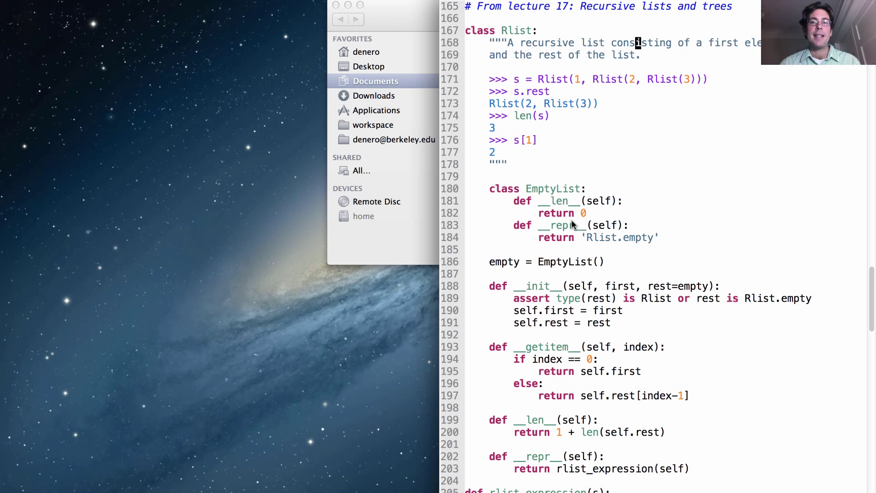
{"action": "mouse_move", "coordinate": [576, 221]}
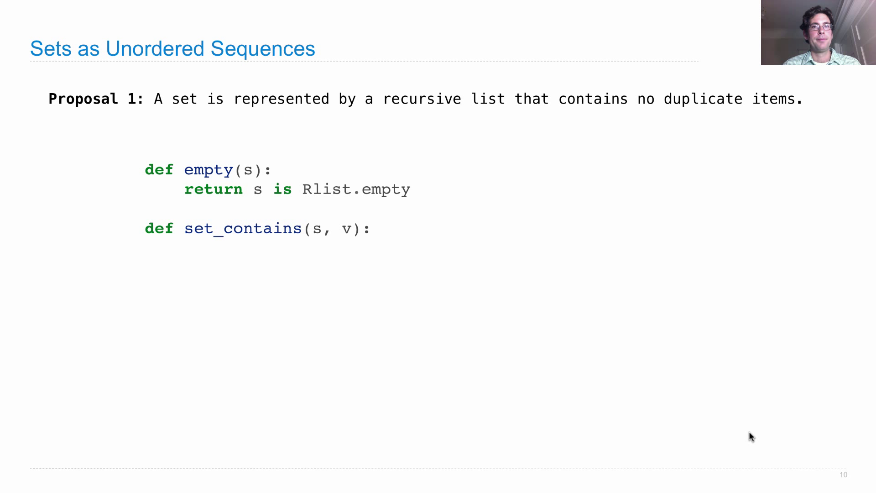
Step: Advance the Sets as Unordered Sequences slide to reveal its next part
{"action": "key", "text": "right"}
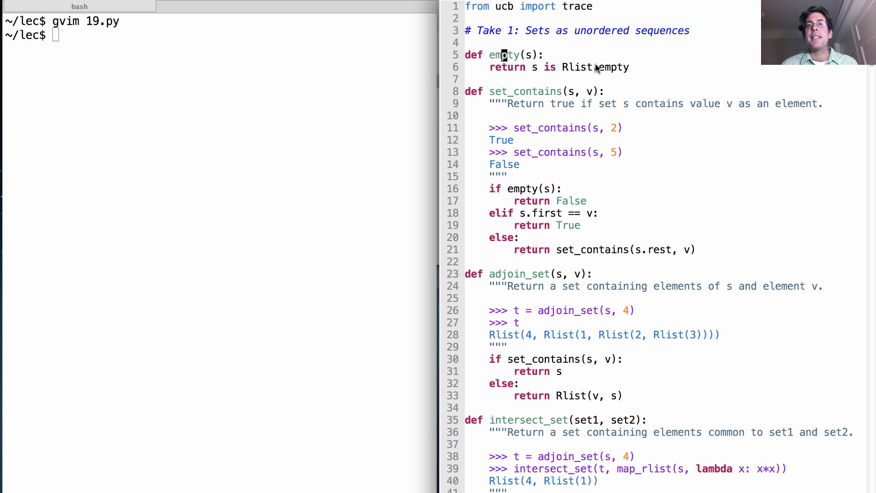
{"action": "mouse_move", "coordinate": [640, 101]}
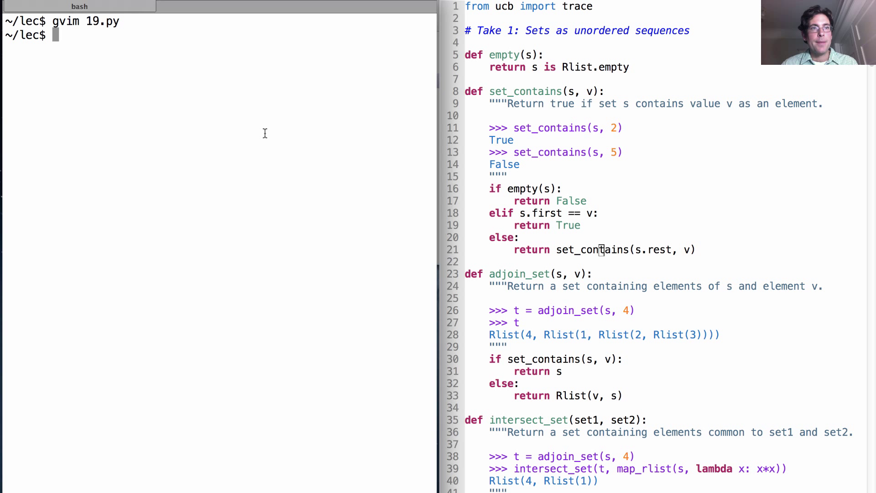
Step: Start python3 -i ex.py and evaluate set_contains(s, 2), confirming it returns True
{"action": "type", "text": "python3 -i ex.py"}
{"action": "type", "text": "s"}
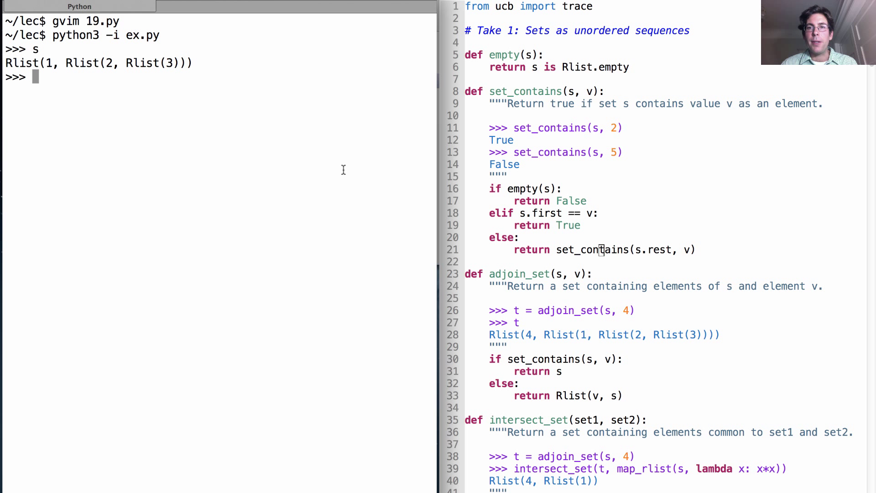
{"action": "mouse_move", "coordinate": [510, 157]}
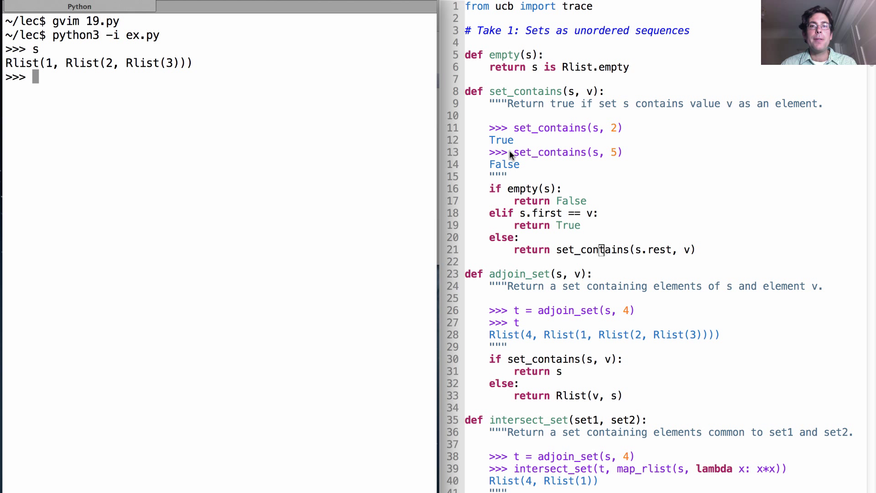
{"action": "type", "text": "se"}
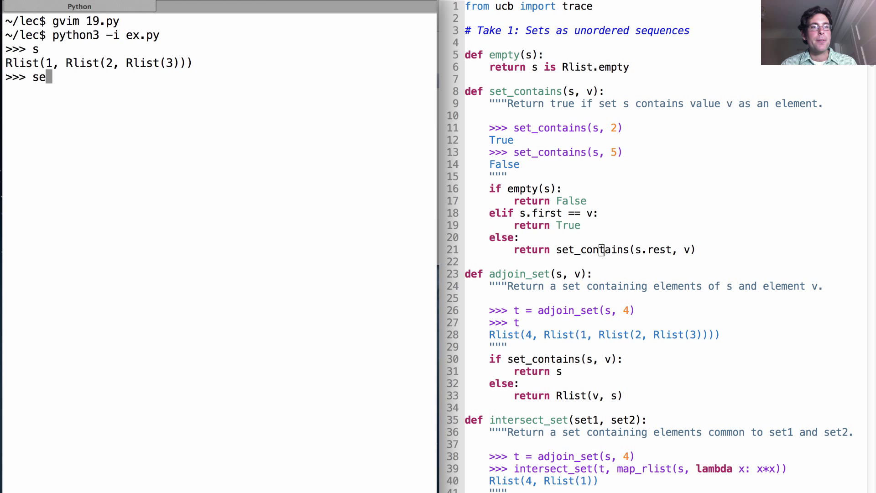
{"action": "type", "text": "t_contains(s, 2"}
{"action": "type", "text": "@trace"}
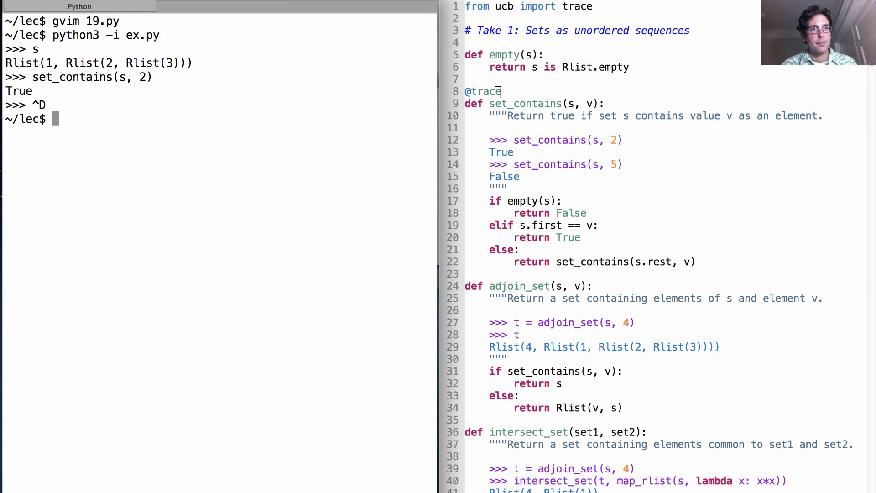
Step: Call set_contains(s, 2) again, highlighting the Rlist argument and the innermost traced set_contains call
{"action": "type", "text": "set_cot"}
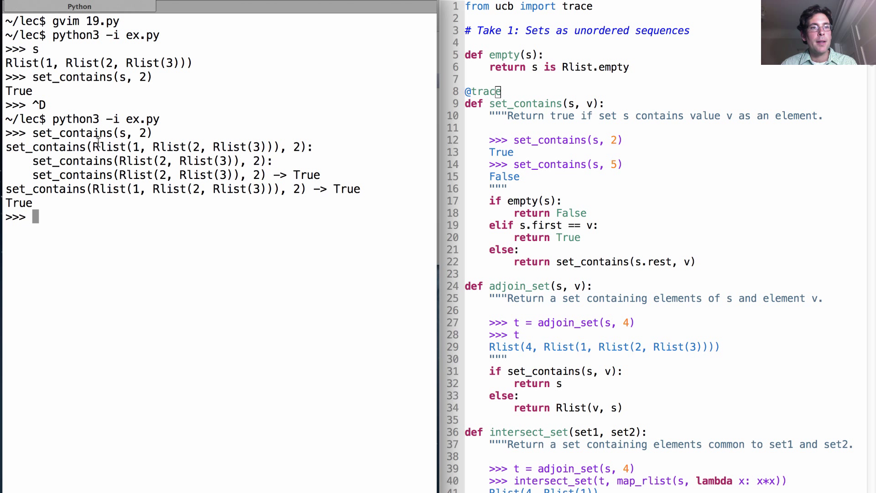
{"action": "left_click_drag", "start_coordinate": [93, 147], "coordinate": [277, 146]}
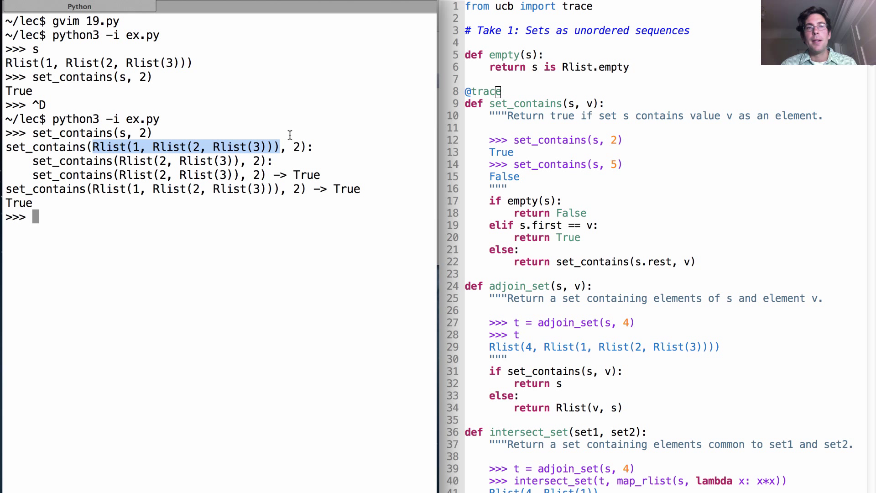
{"action": "mouse_move", "coordinate": [121, 161]}
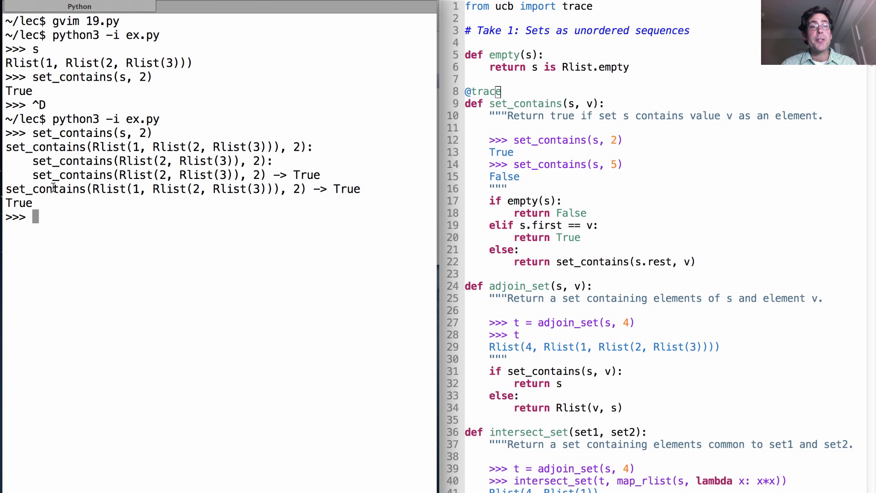
{"action": "double_click", "coordinate": [72, 174]}
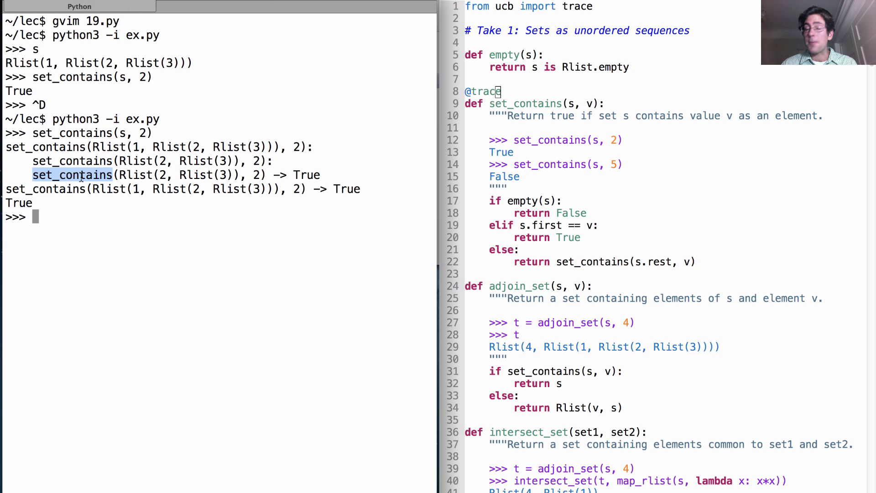
{"action": "mouse_move", "coordinate": [563, 268]}
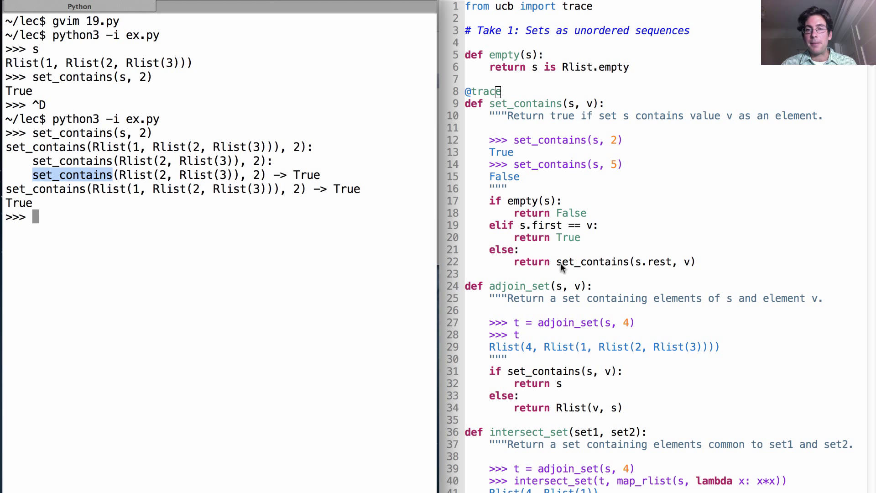
{"action": "mouse_move", "coordinate": [614, 273]}
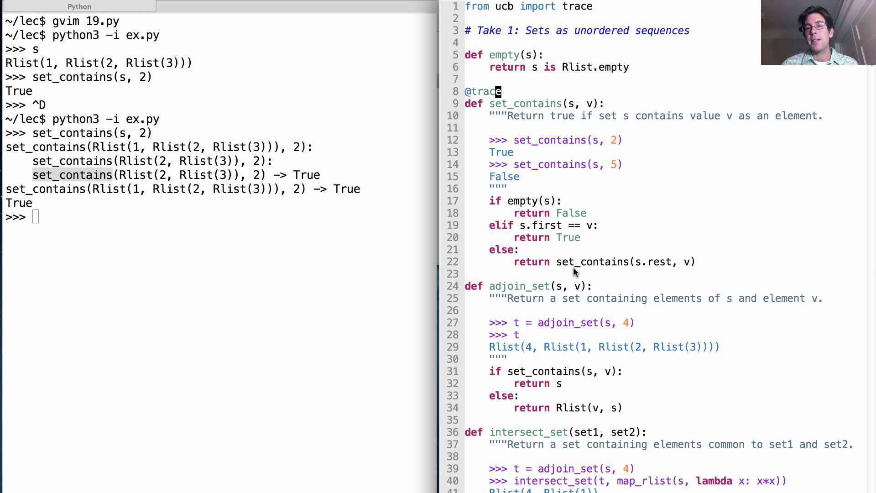
{"action": "mouse_move", "coordinate": [282, 233]}
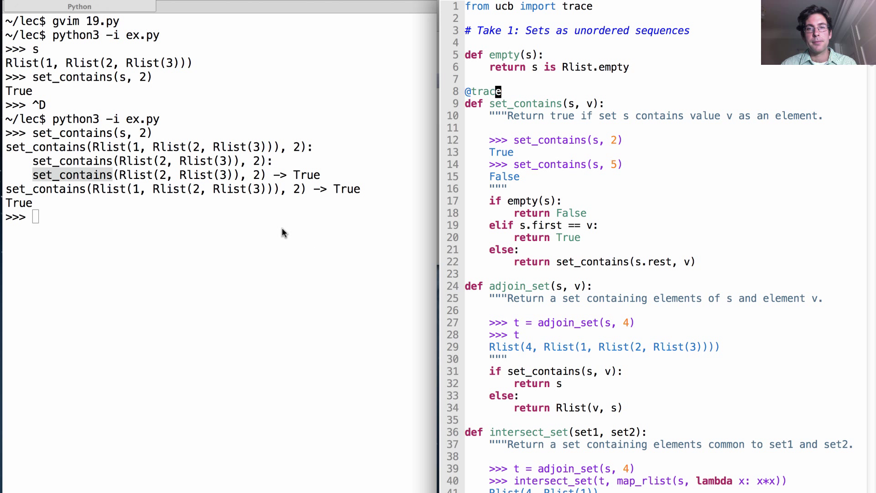
{"action": "type", "text": "set_contains(s, 2)"}
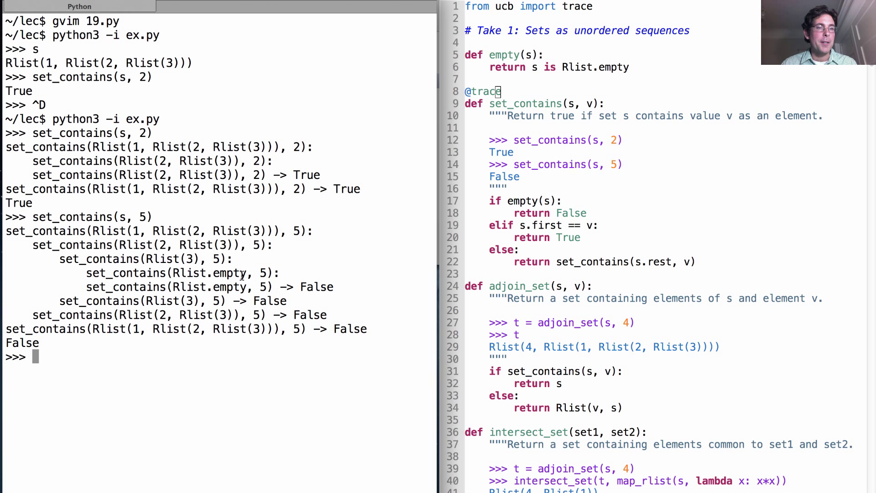
{"action": "mouse_move", "coordinate": [281, 277]}
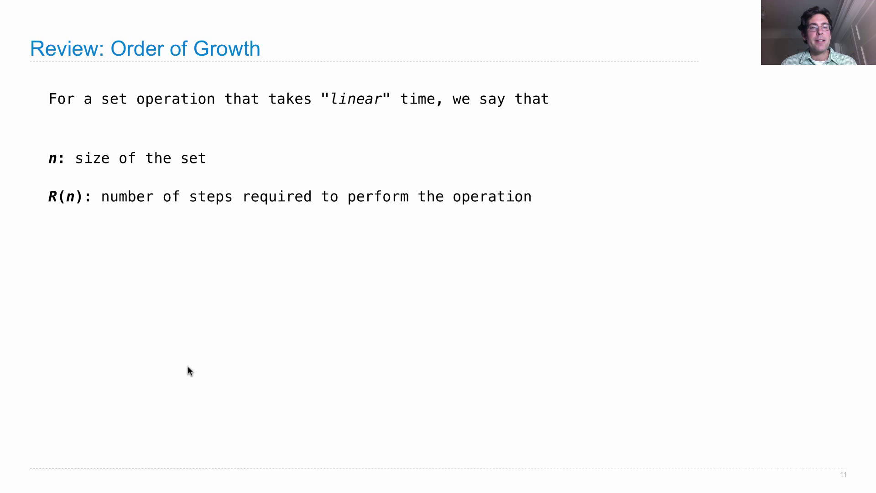
Step: Advance the Keynote slideshow toward the Review: Order of Growth slide
{"action": "key", "text": "Right"}
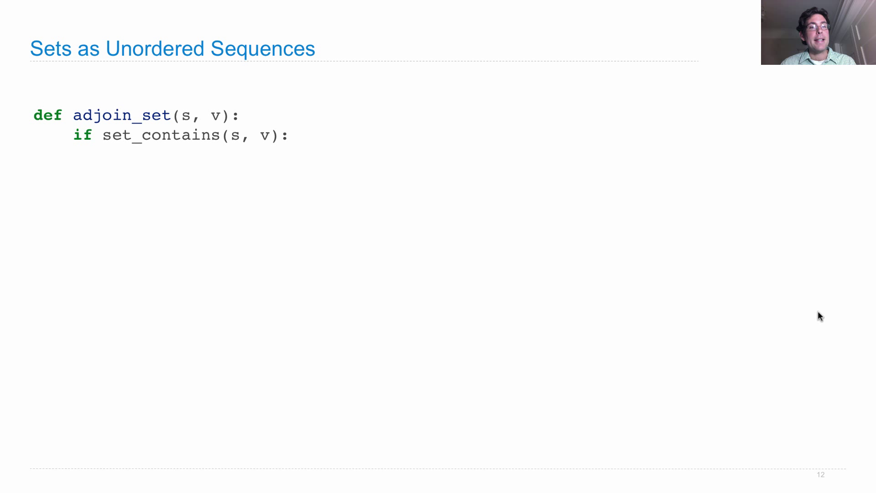
Step: Build the adjoin_set line that returns s when set_contains(s, v) is true
{"action": "key", "text": "right"}
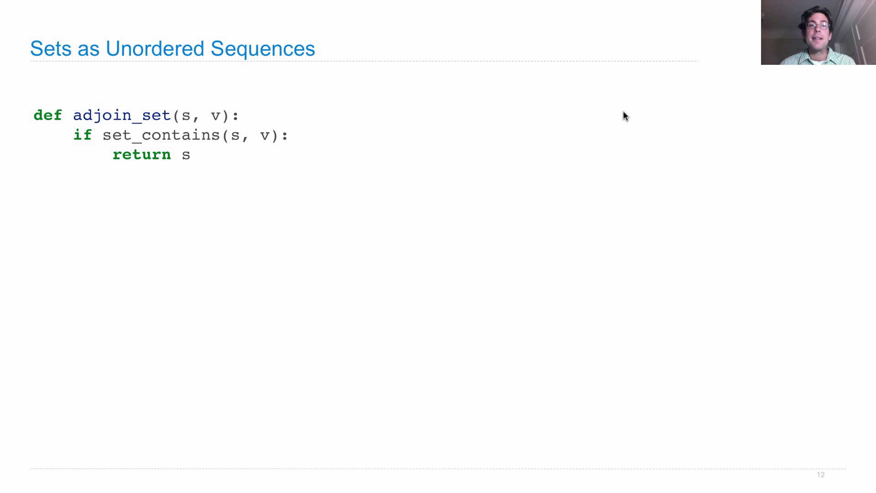
{"action": "mouse_move", "coordinate": [549, 169]}
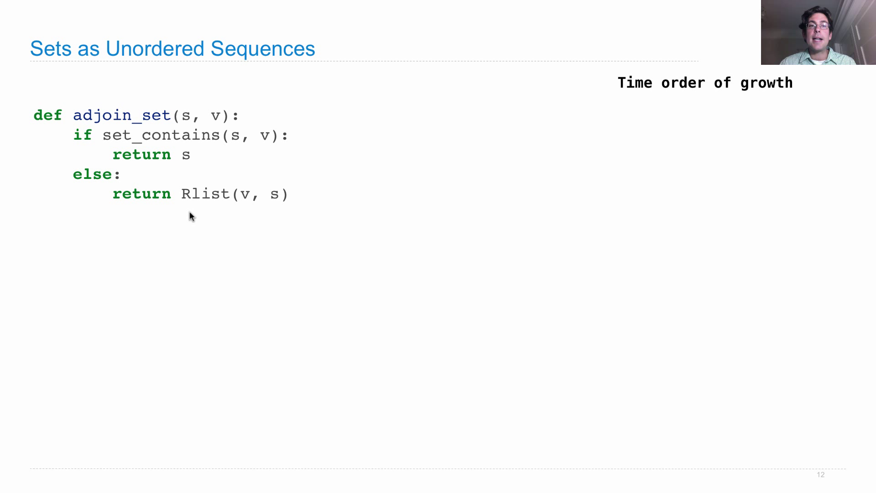
{"action": "mouse_move", "coordinate": [264, 166]}
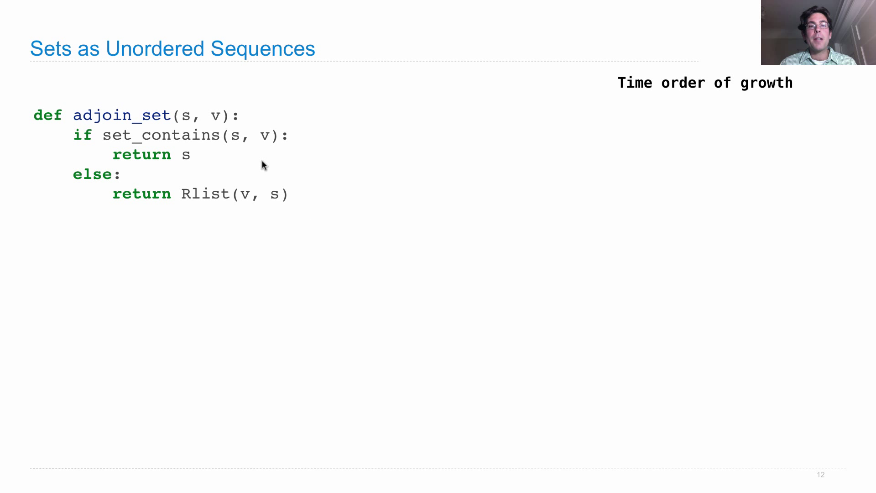
{"action": "mouse_move", "coordinate": [275, 204]}
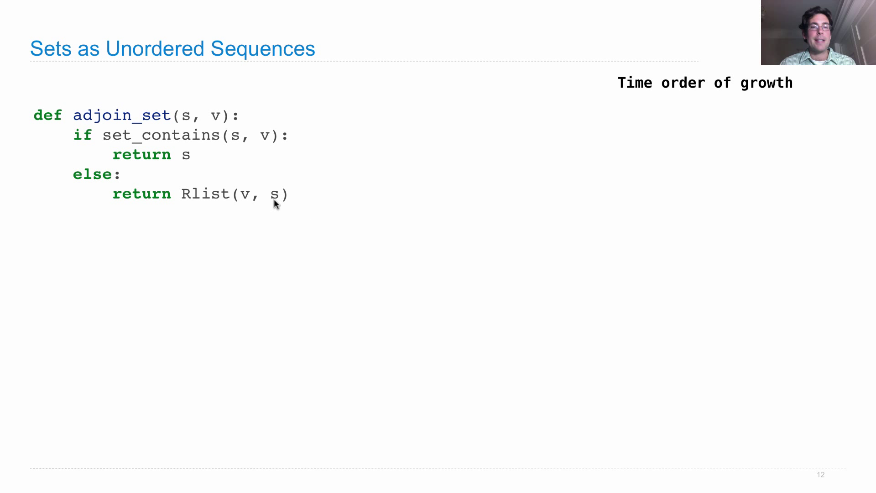
{"action": "mouse_move", "coordinate": [218, 206]}
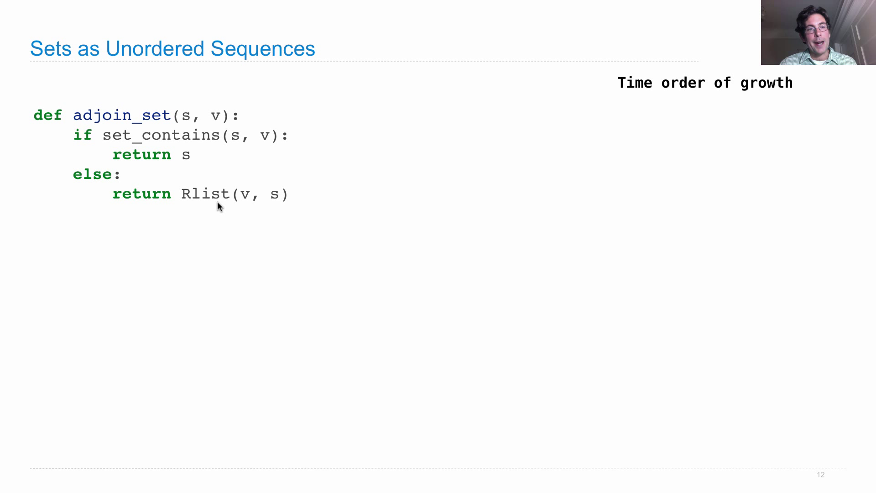
{"action": "mouse_move", "coordinate": [229, 205]}
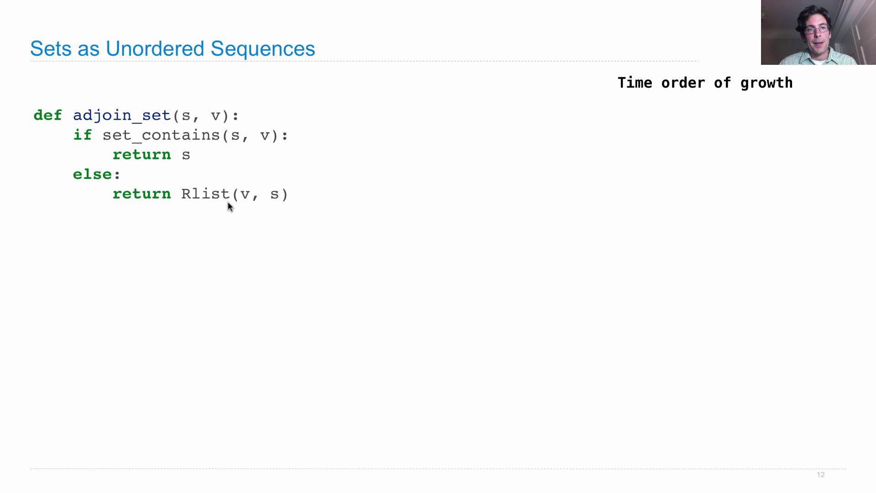
{"action": "mouse_move", "coordinate": [226, 208]}
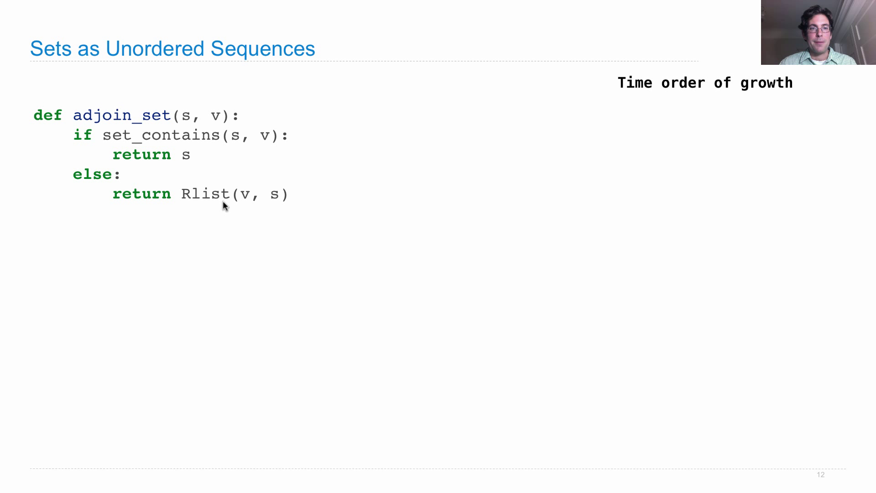
{"action": "mouse_move", "coordinate": [271, 207]}
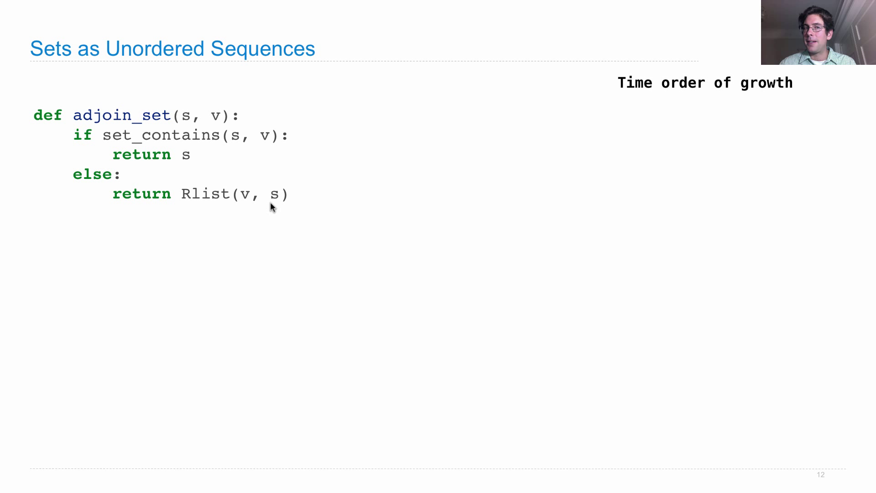
{"action": "mouse_move", "coordinate": [220, 183]}
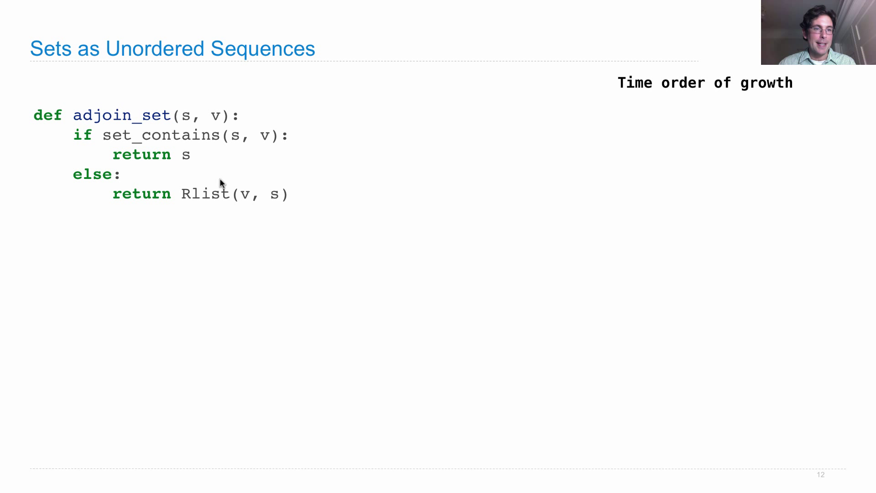
{"action": "mouse_move", "coordinate": [201, 155]}
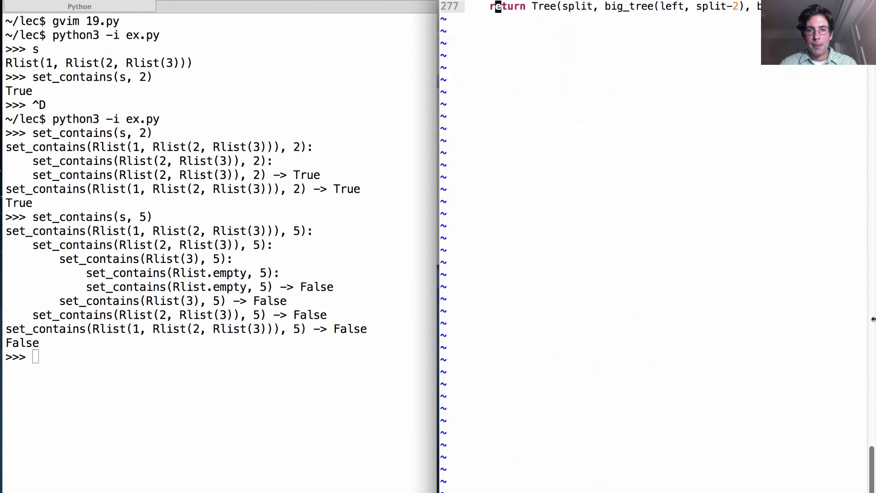
Step: Scroll 19.py to filter_rlist and highlight the set s in its docstring example
{"action": "scroll", "scroll_direction": "down", "scroll_amount": 3}
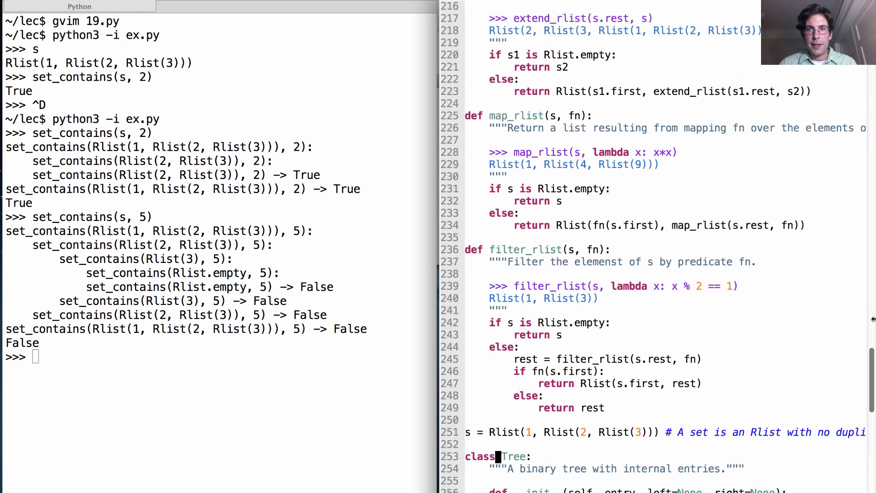
{"action": "double_click", "coordinate": [525, 249]}
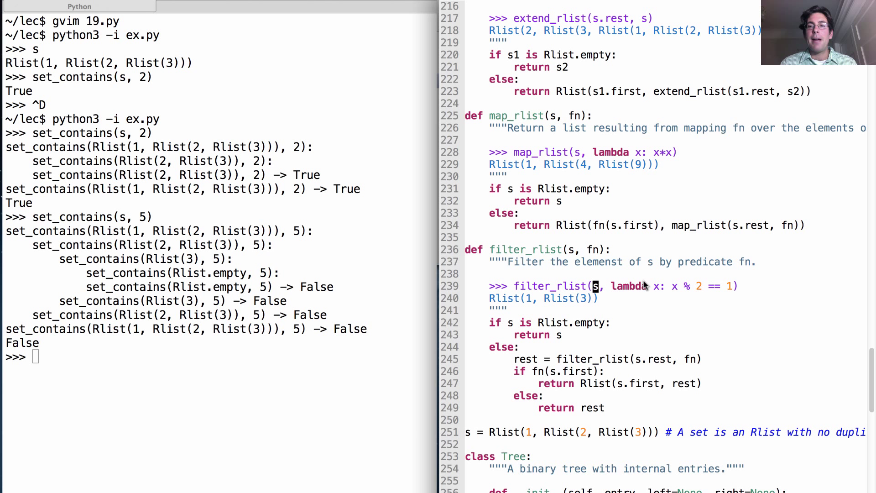
{"action": "mouse_move", "coordinate": [530, 305]}
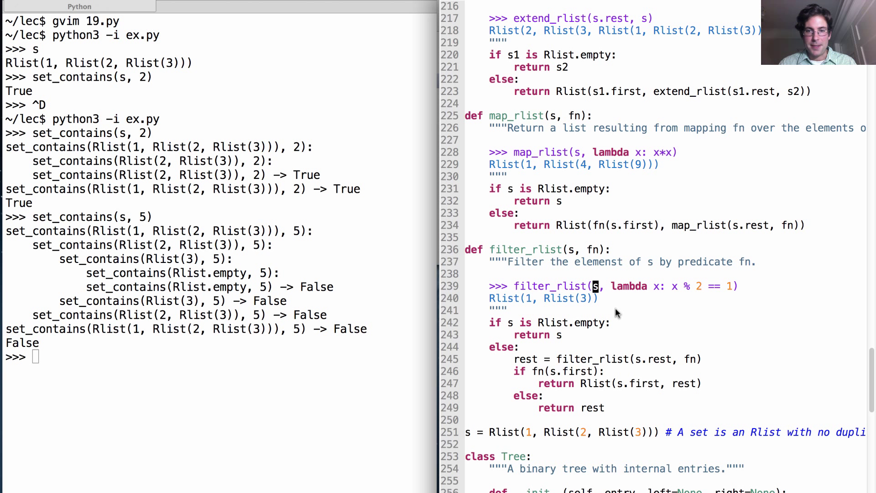
{"action": "mouse_move", "coordinate": [641, 413]}
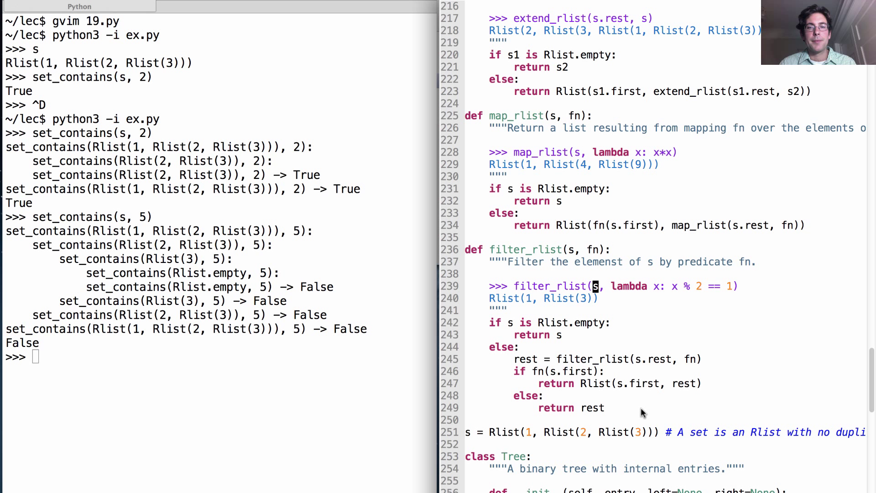
{"action": "mouse_move", "coordinate": [524, 398]}
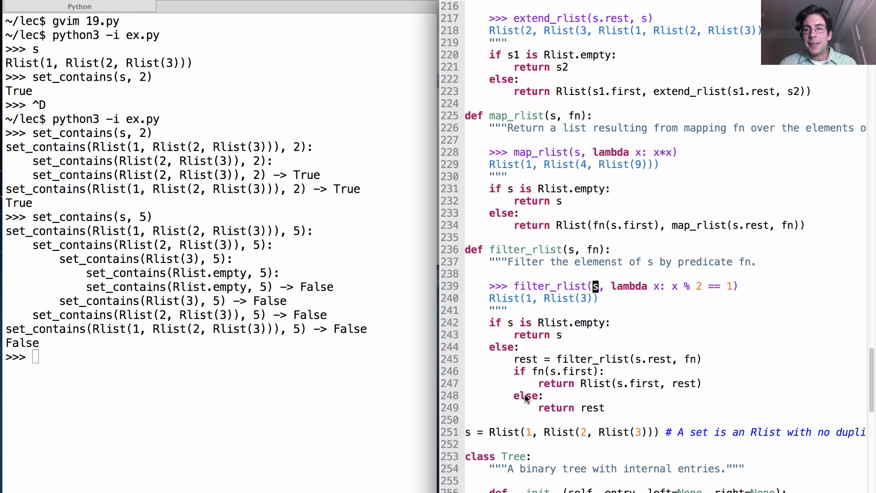
{"action": "mouse_move", "coordinate": [548, 244]}
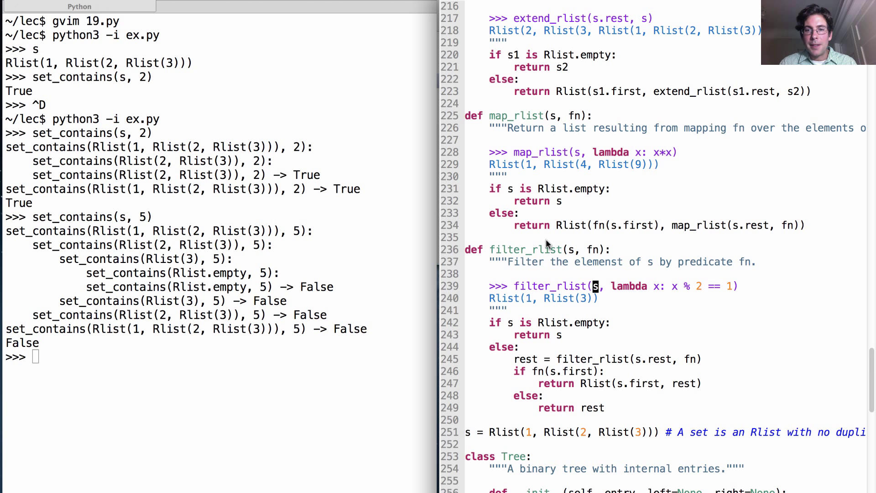
{"action": "mouse_move", "coordinate": [539, 316]}
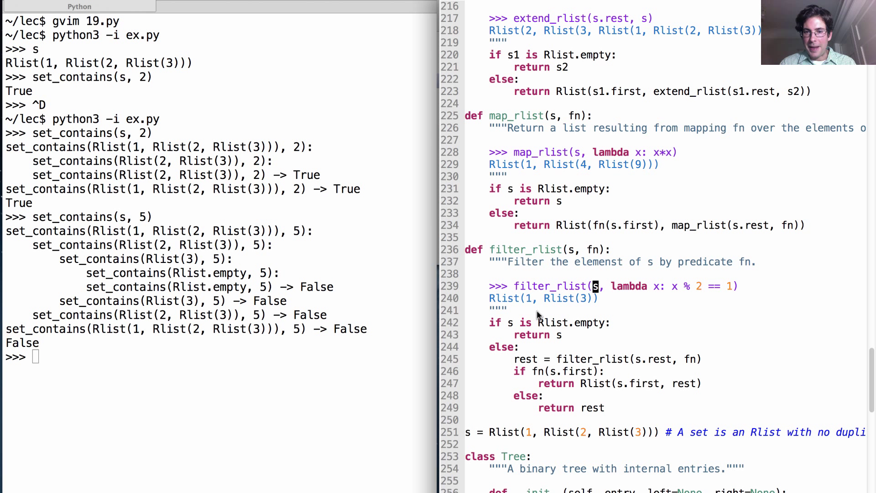
{"action": "mouse_move", "coordinate": [567, 383]}
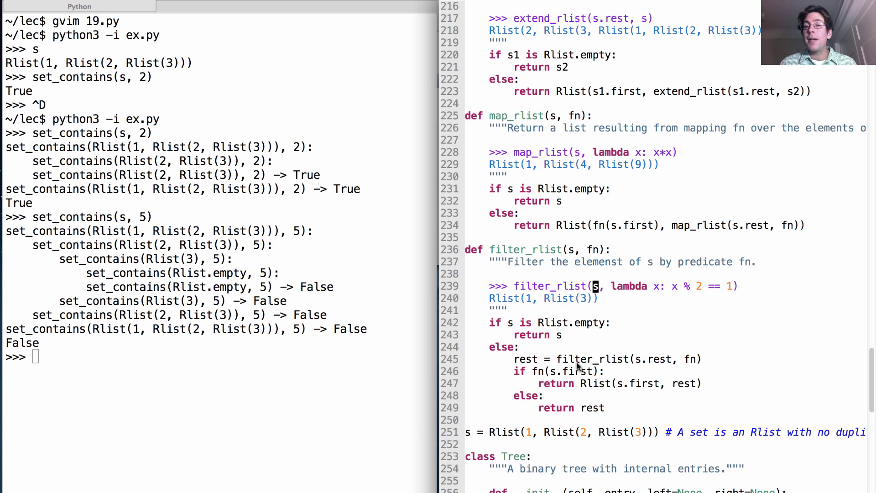
{"action": "mouse_move", "coordinate": [652, 366]}
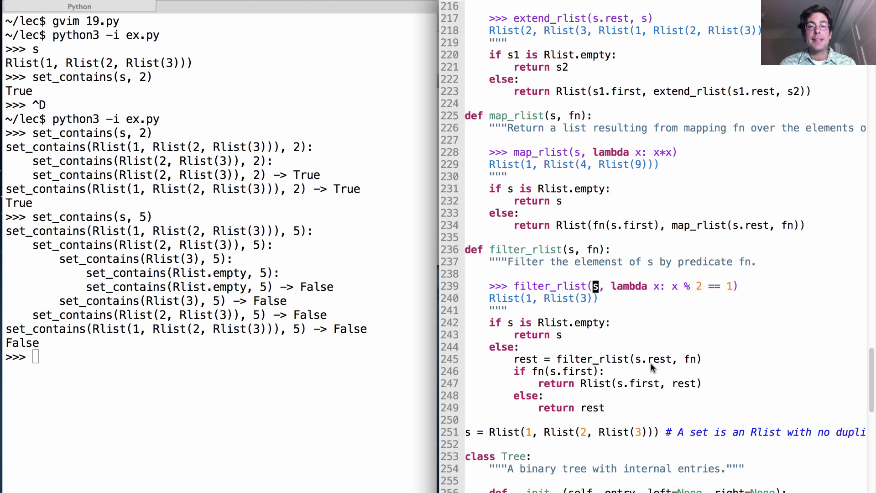